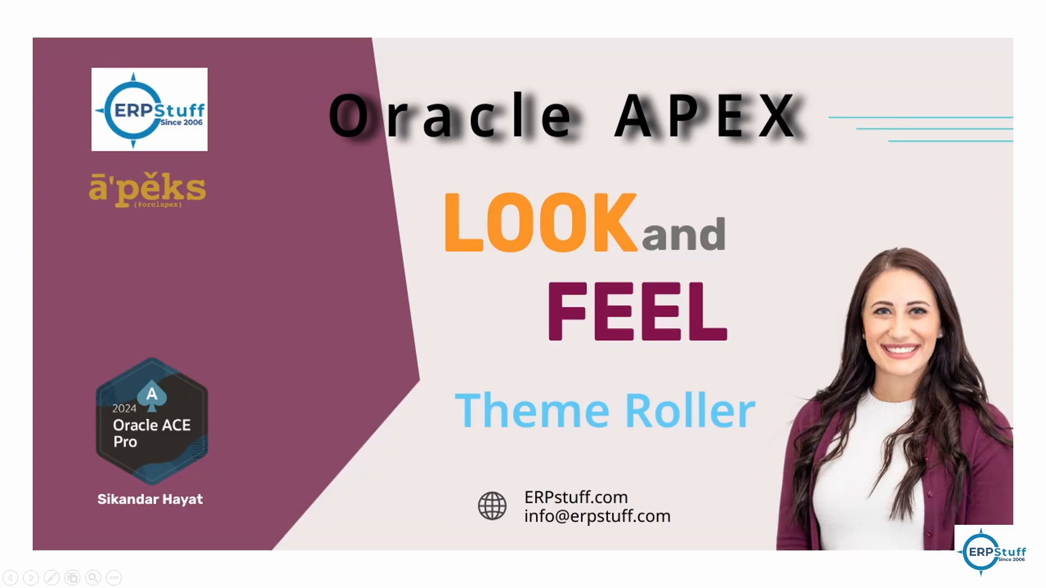
pyautogui.moveTo(414, 160)
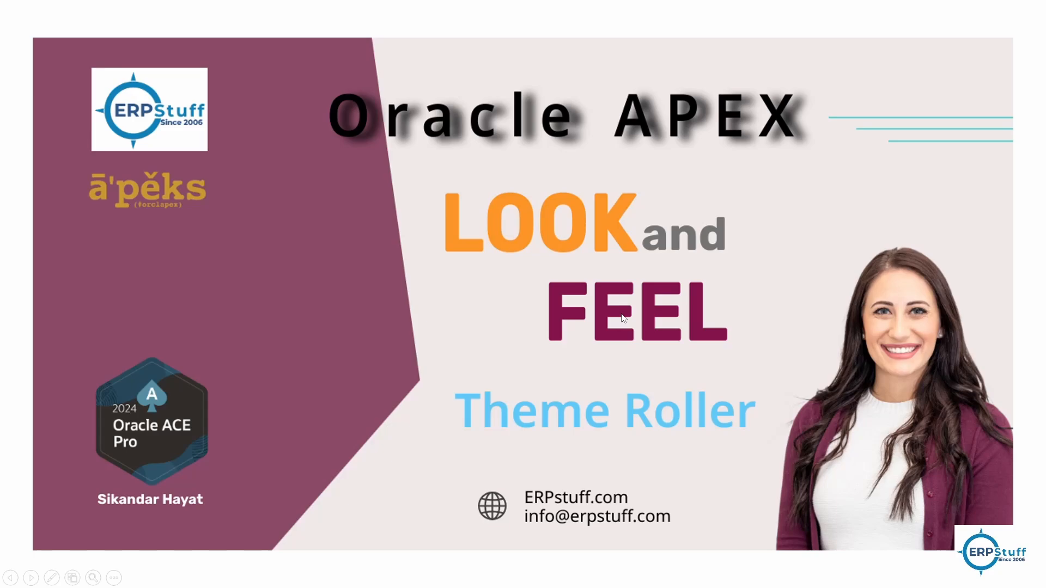
pyautogui.moveTo(643, 343)
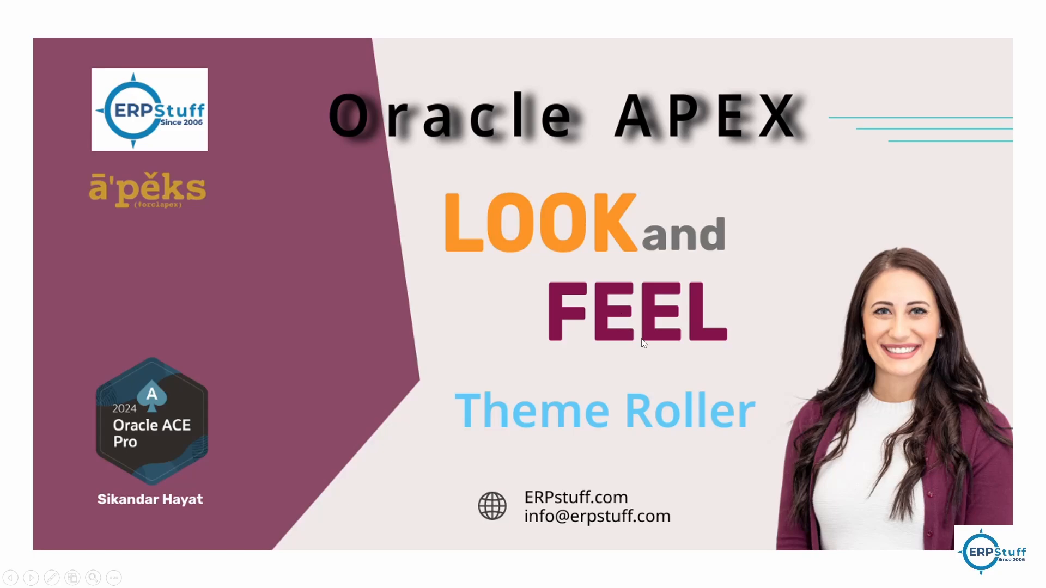
pyautogui.moveTo(516, 443)
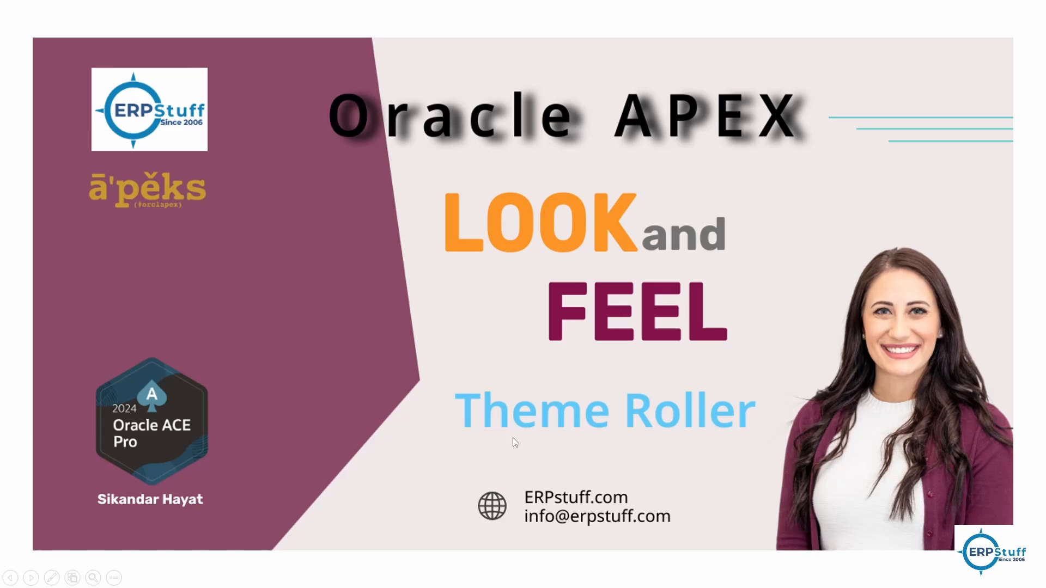
pyautogui.moveTo(713, 439)
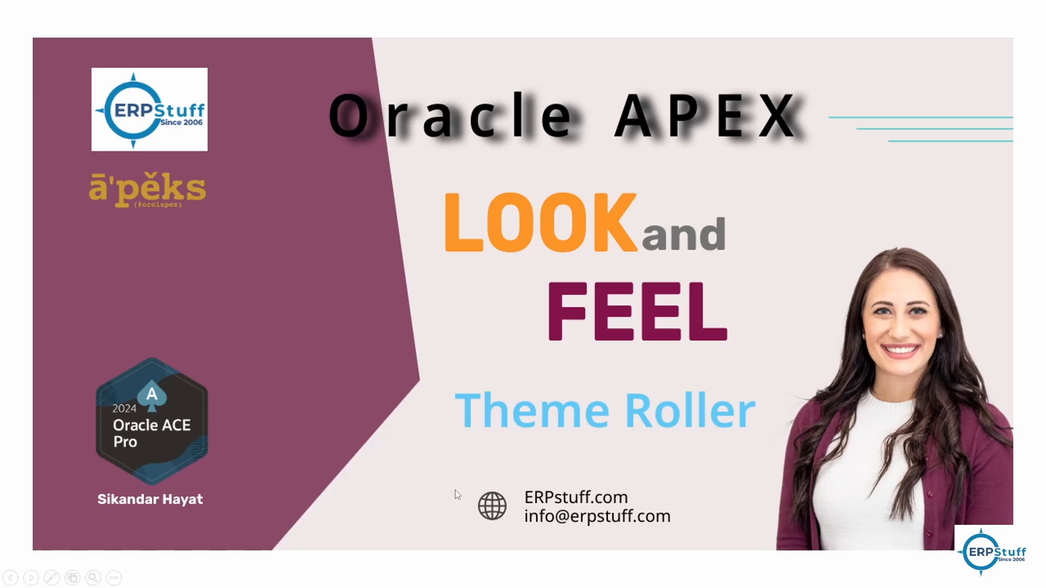
pyautogui.moveTo(365, 449)
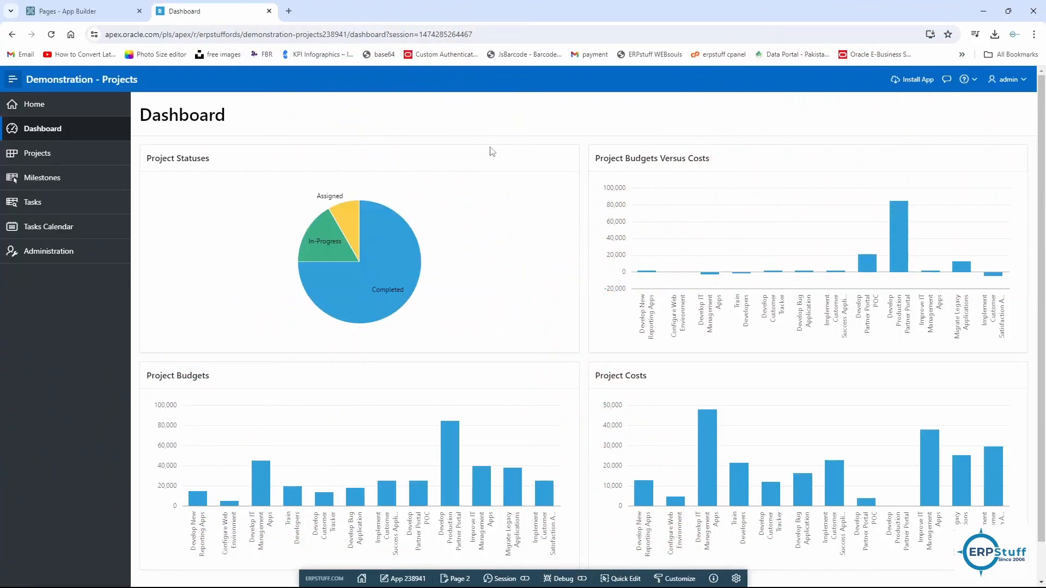
pyautogui.moveTo(238, 171)
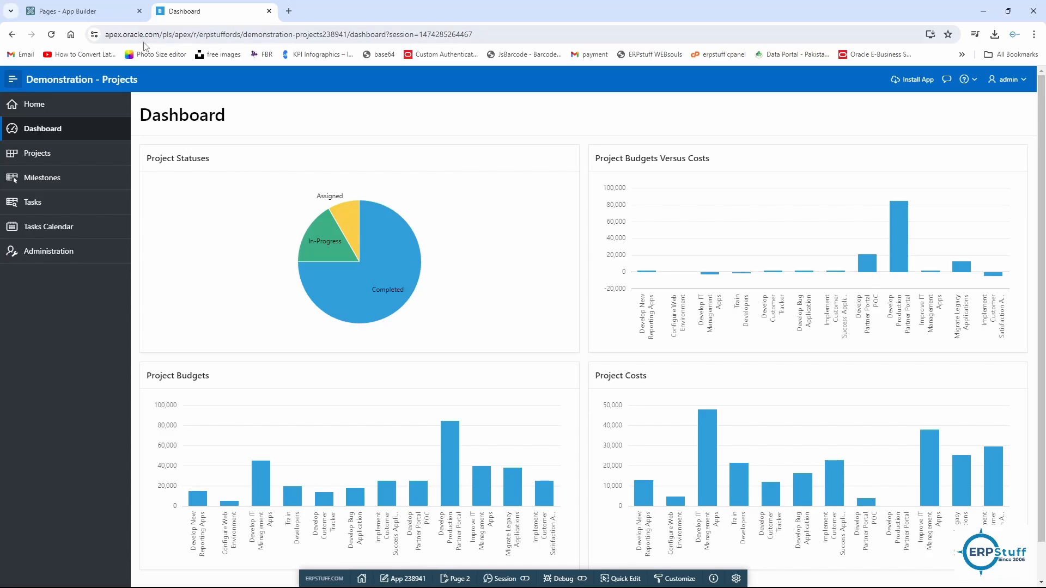
pyautogui.moveTo(281, 109)
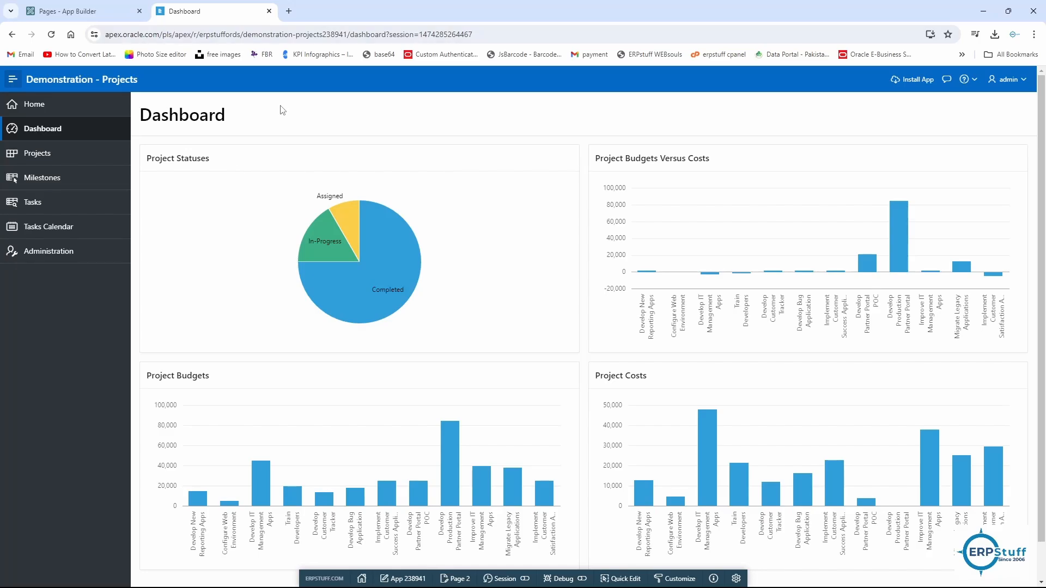
pyautogui.moveTo(326, 88)
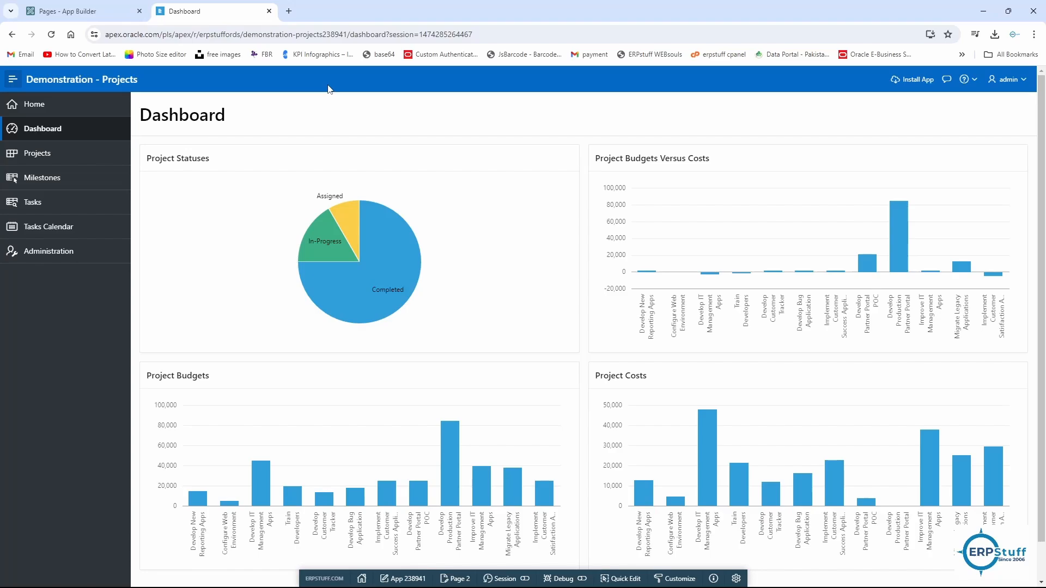
pyautogui.moveTo(221, 415)
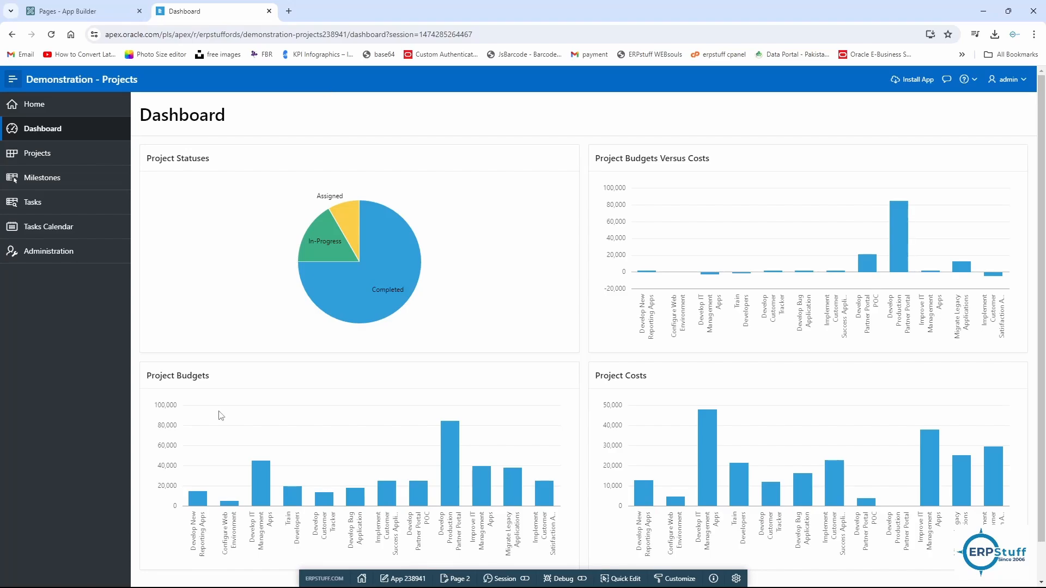
pyautogui.moveTo(119, 113)
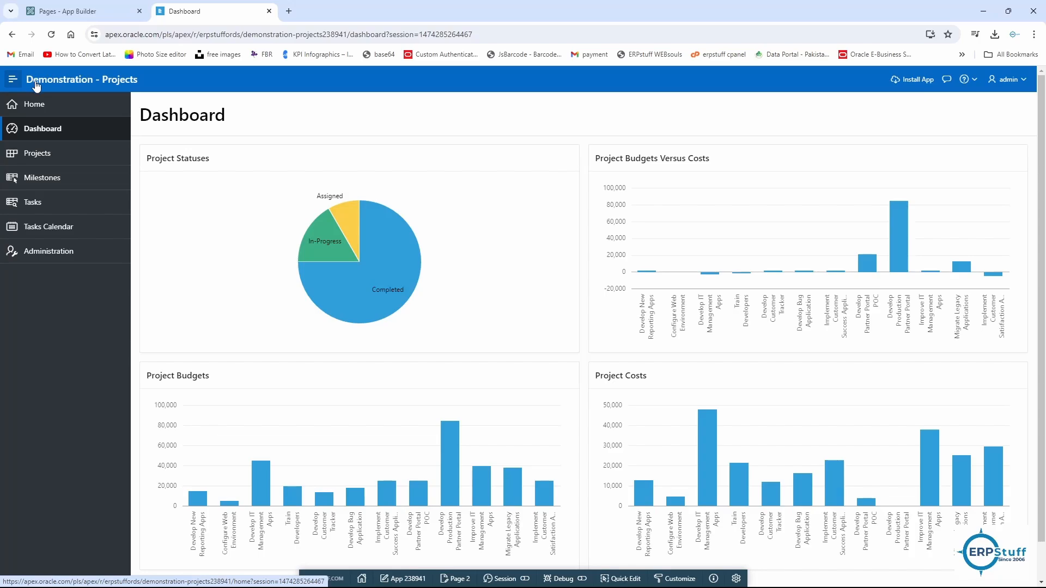
pyautogui.moveTo(848, 419)
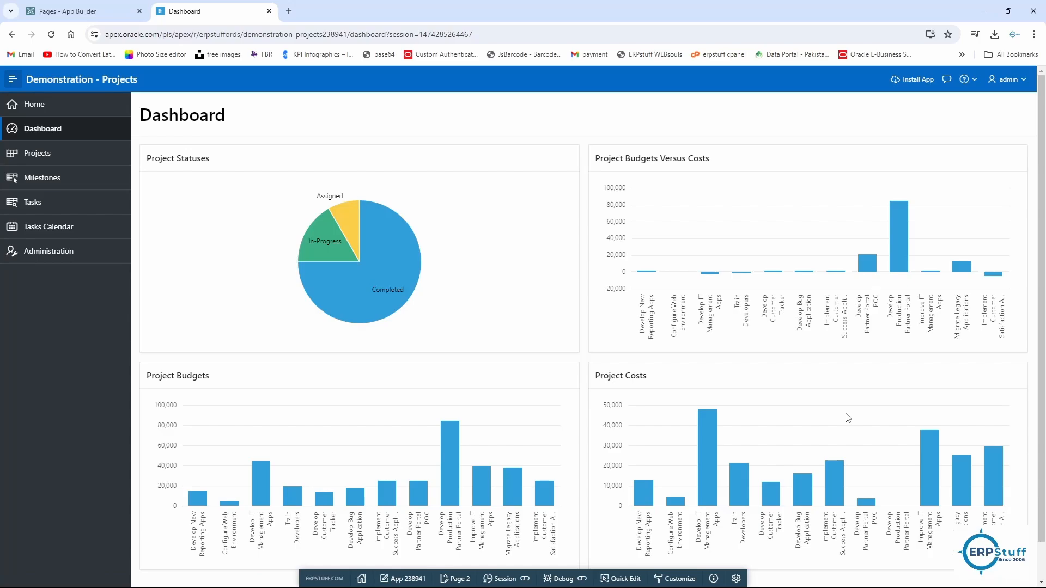
pyautogui.moveTo(648, 561)
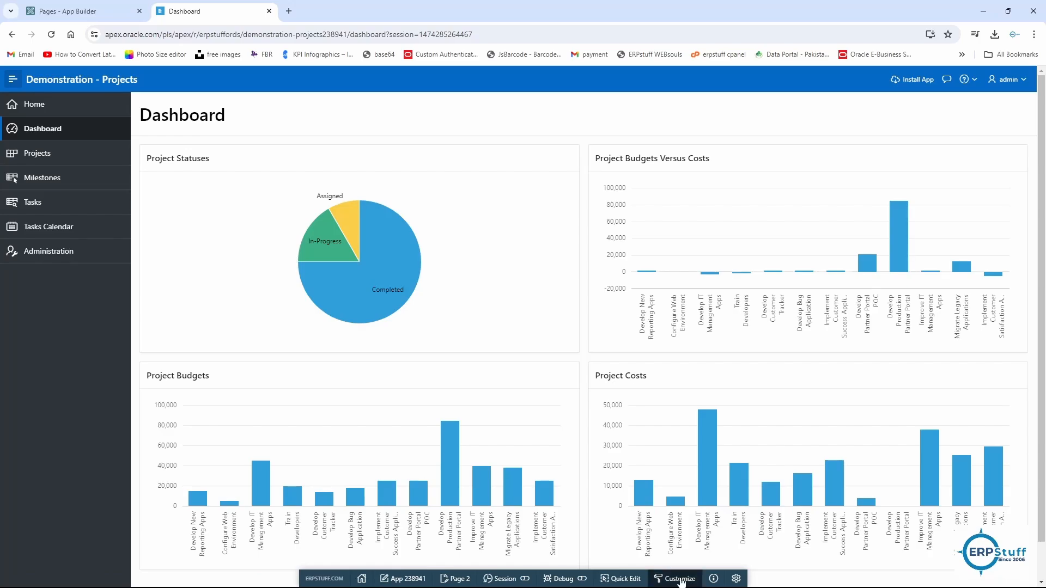
pyautogui.moveTo(460, 288)
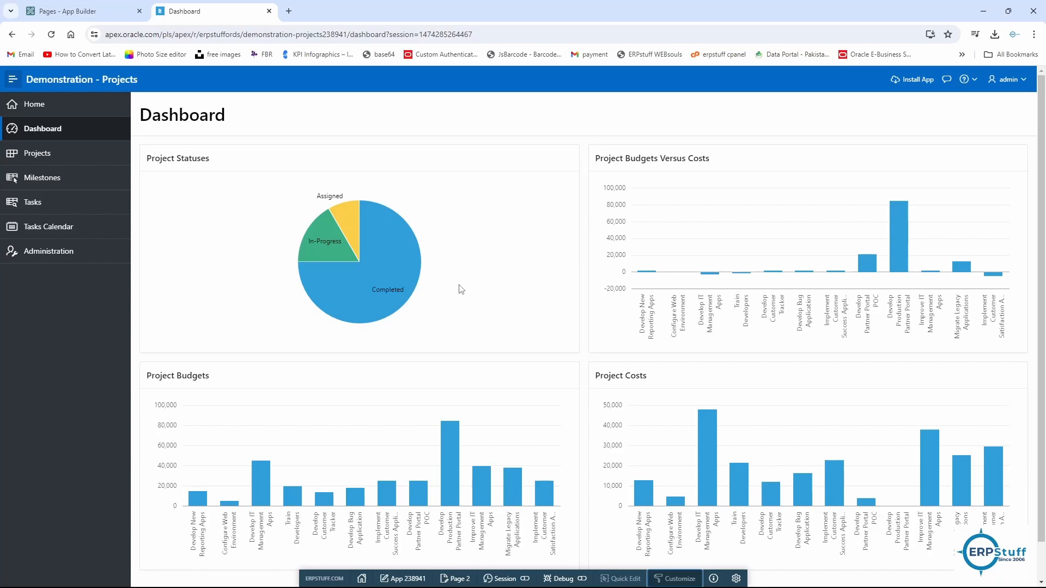
# Step: Set the application logo Type to Image and bring up the file picker for the picture
pyautogui.click(550, 314)
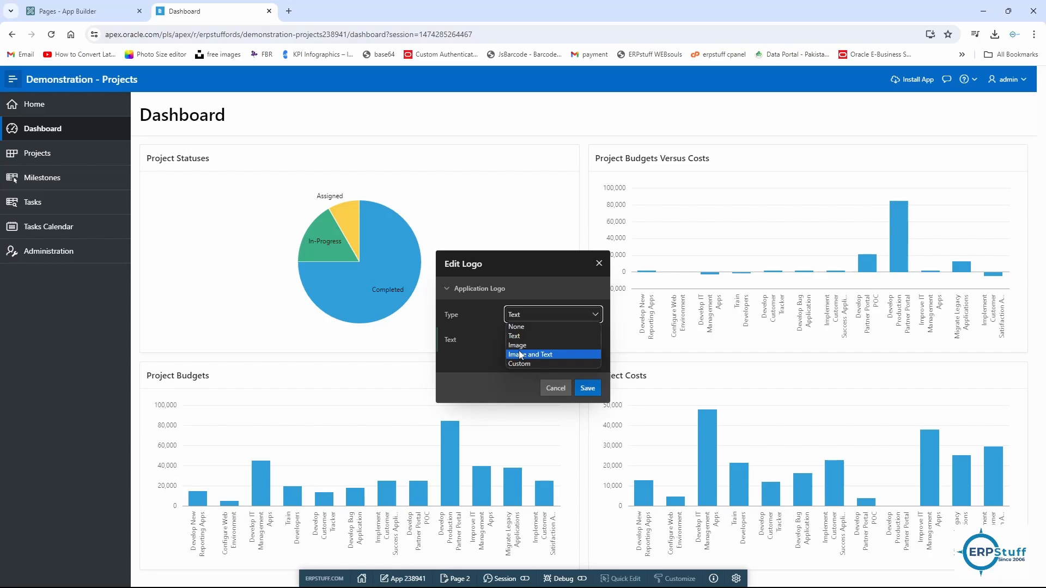
pyautogui.click(516, 345)
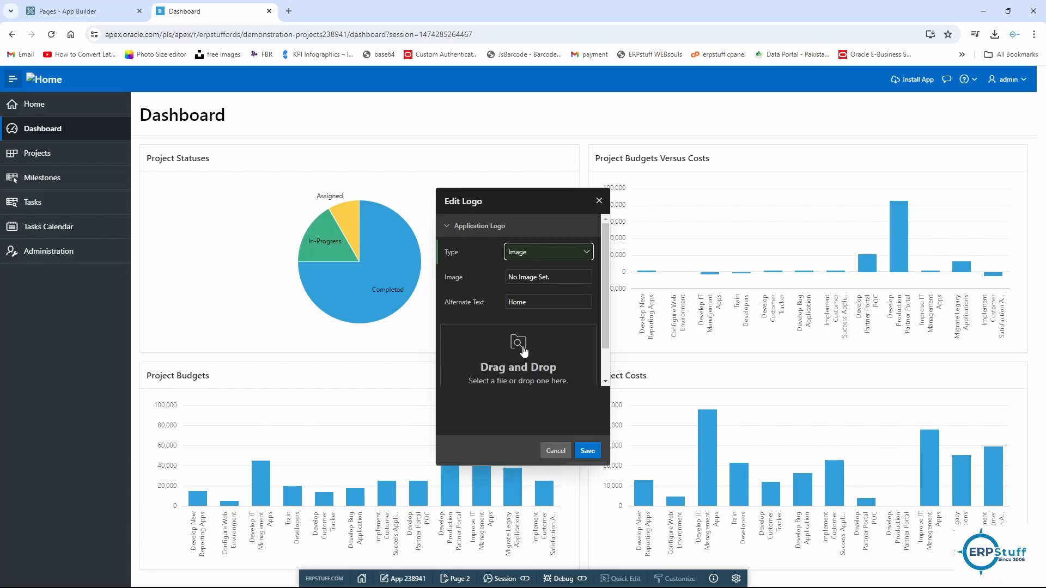
pyautogui.click(517, 353)
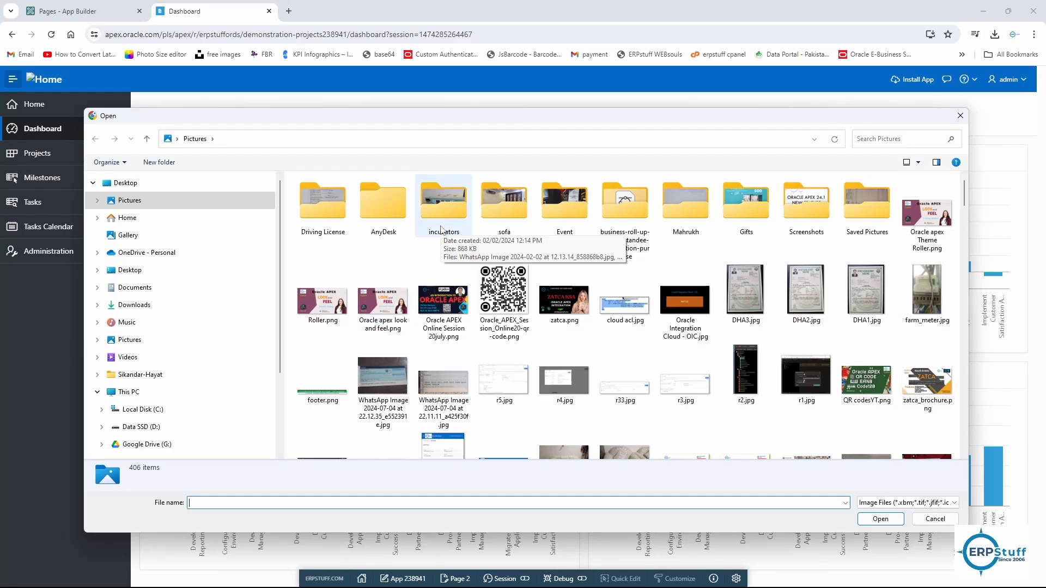
# Step: Browse Documents > ERPstuff logos > 4x in the Open dialog
pyautogui.click(135, 288)
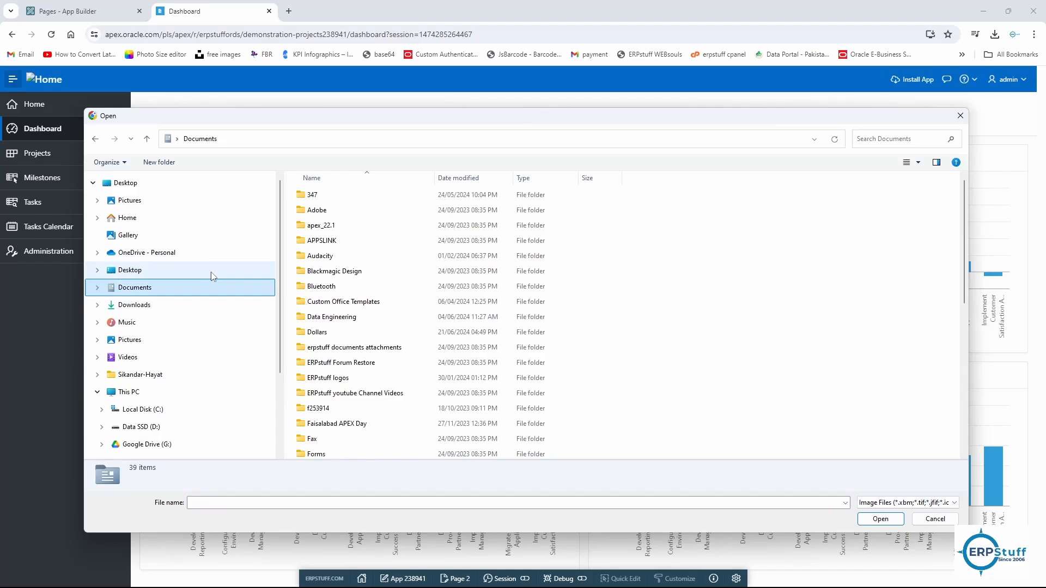
pyautogui.click(321, 255)
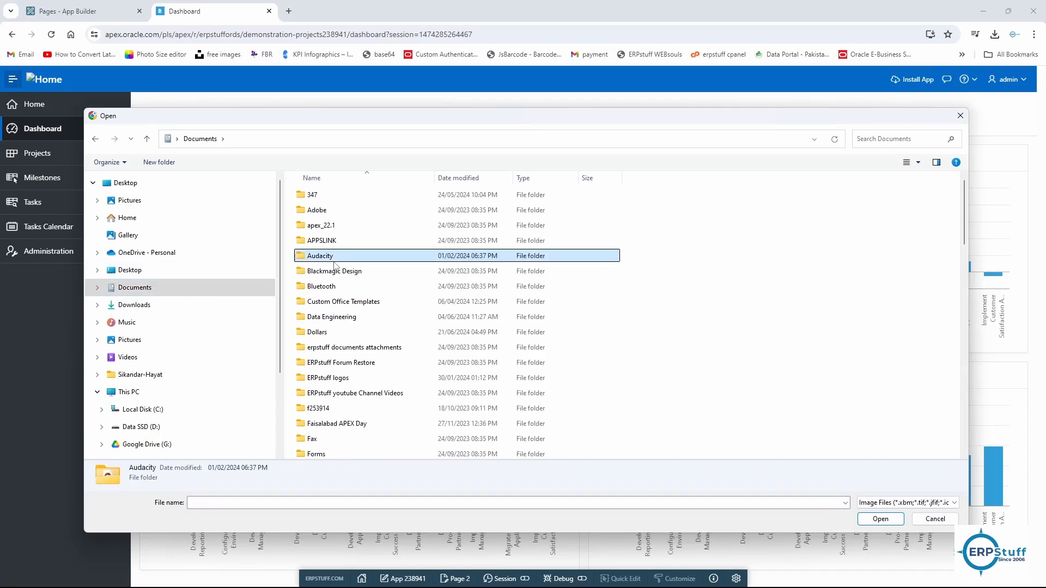
pyautogui.scroll(-3)
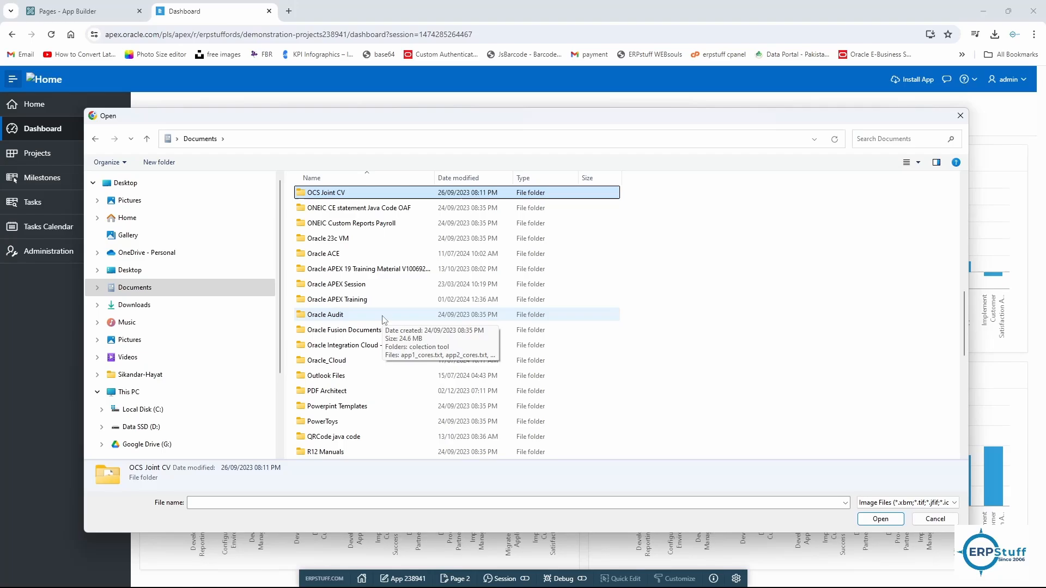
pyautogui.moveTo(374, 374)
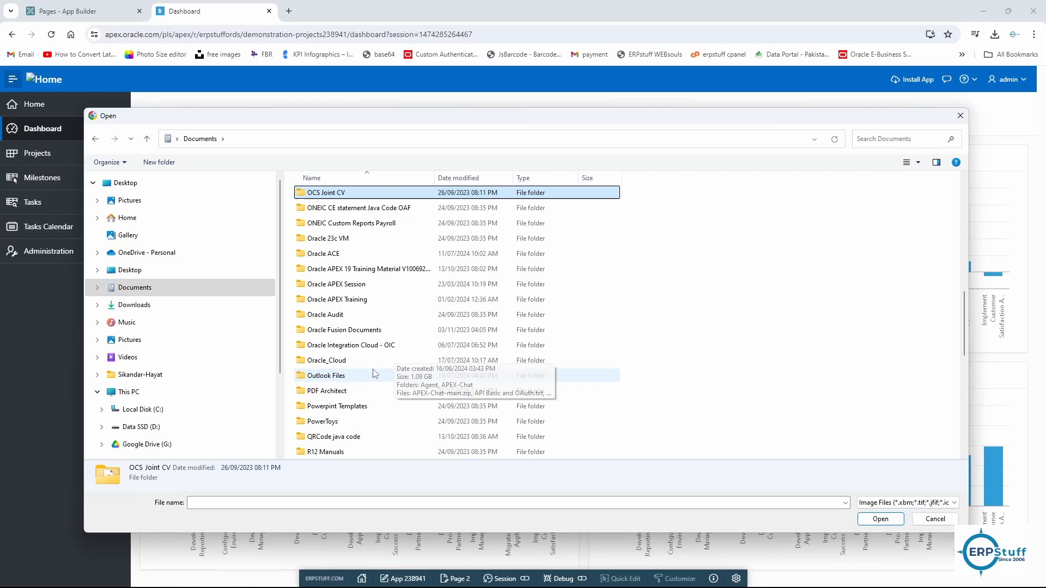
pyautogui.click(358, 352)
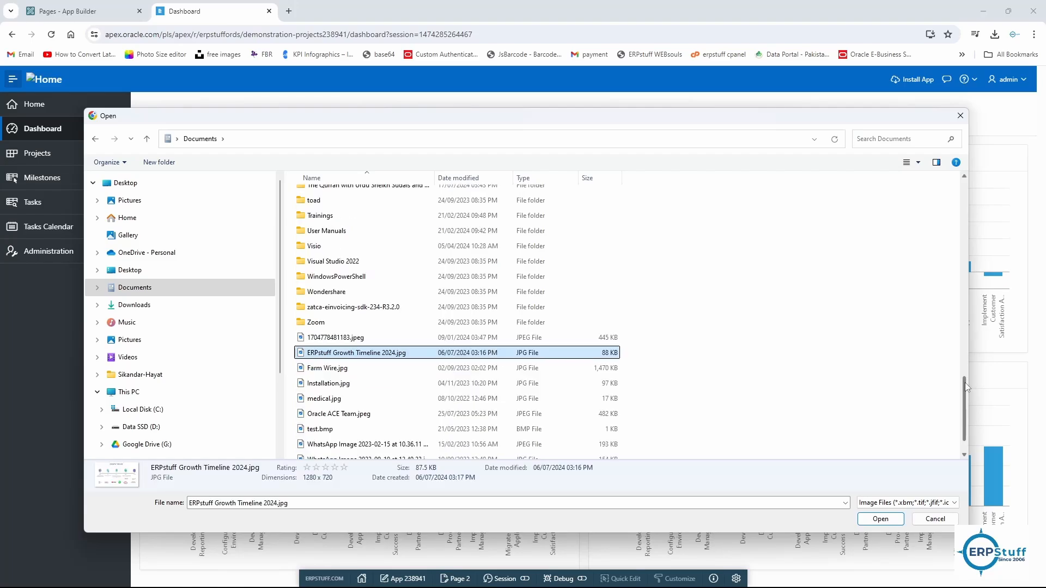
pyautogui.scroll(3)
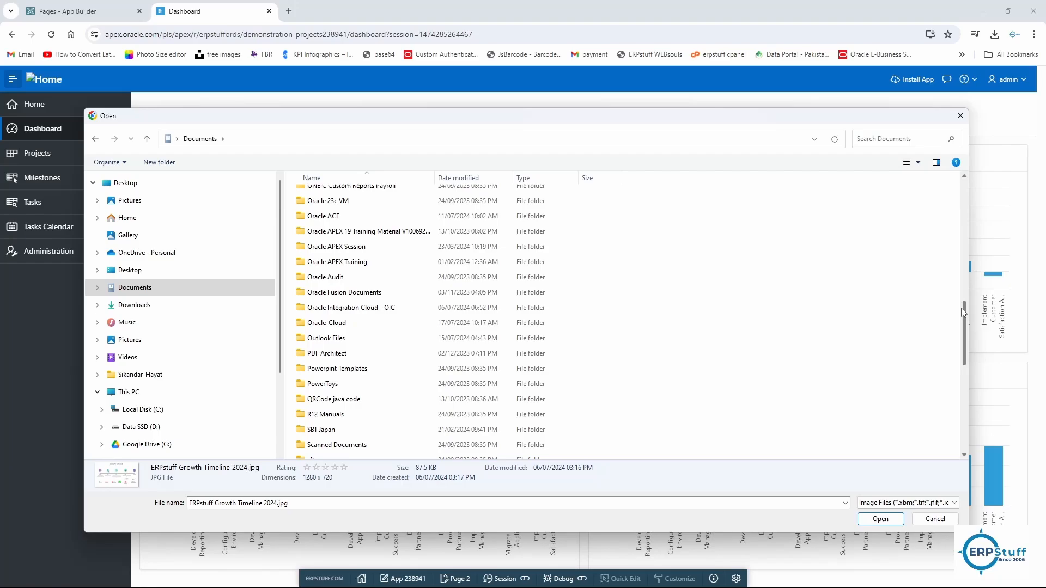
pyautogui.scroll(3)
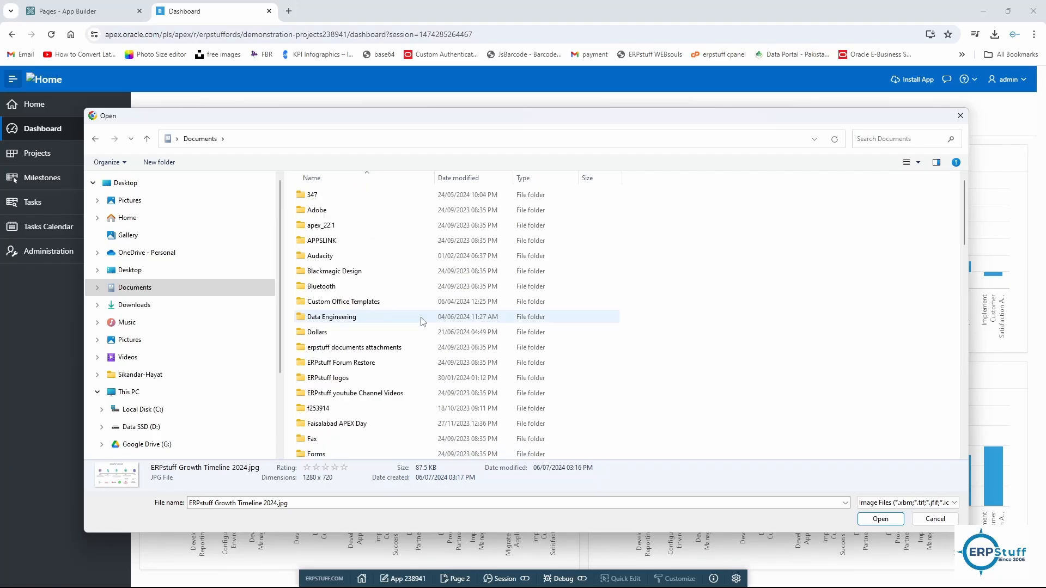
pyautogui.doubleClick(328, 378)
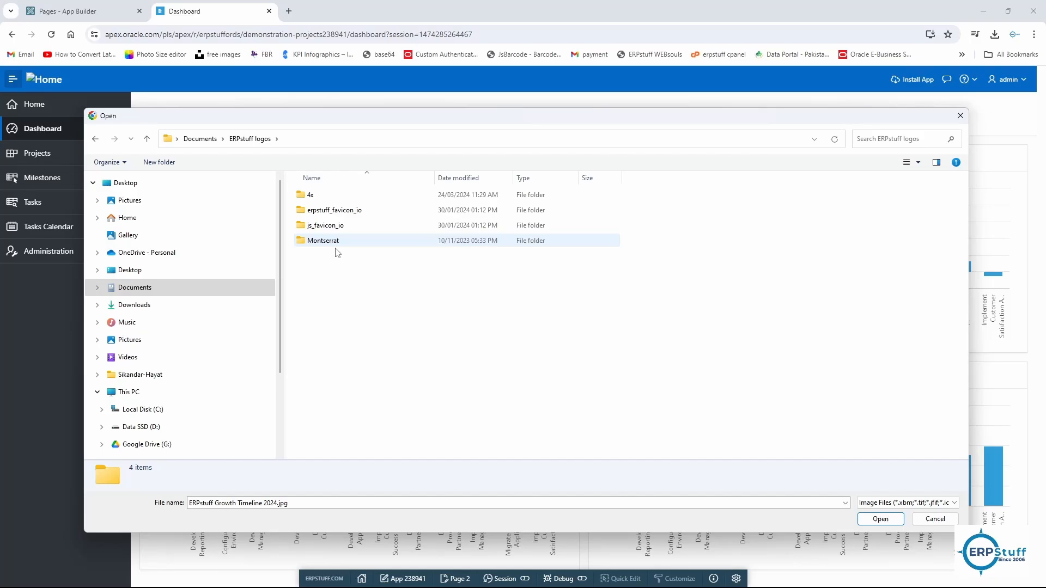
pyautogui.doubleClick(311, 195)
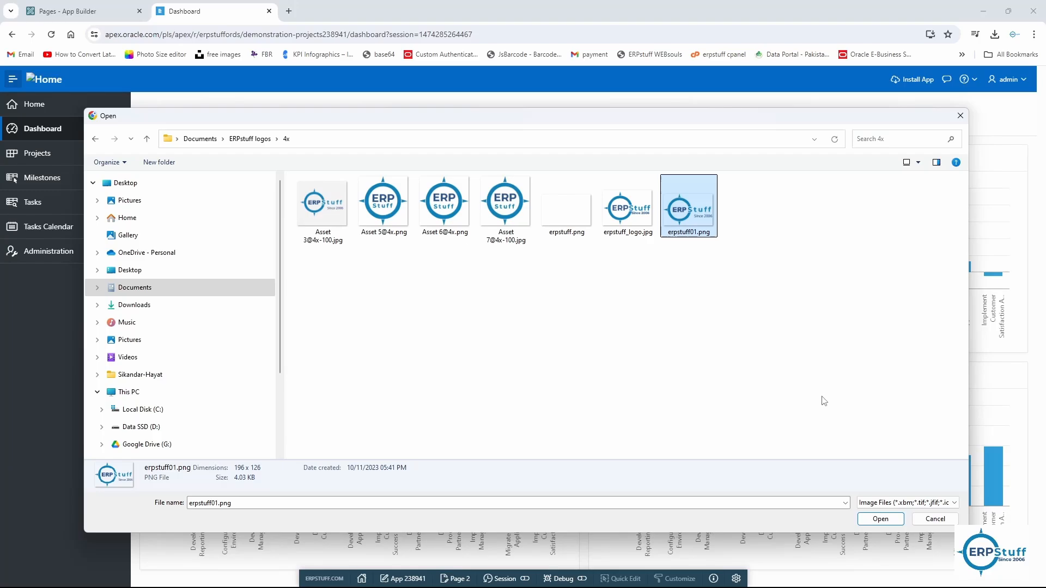
# Step: Upload erpstuff01.png as the application header logo and return to the Dashboard
pyautogui.click(880, 519)
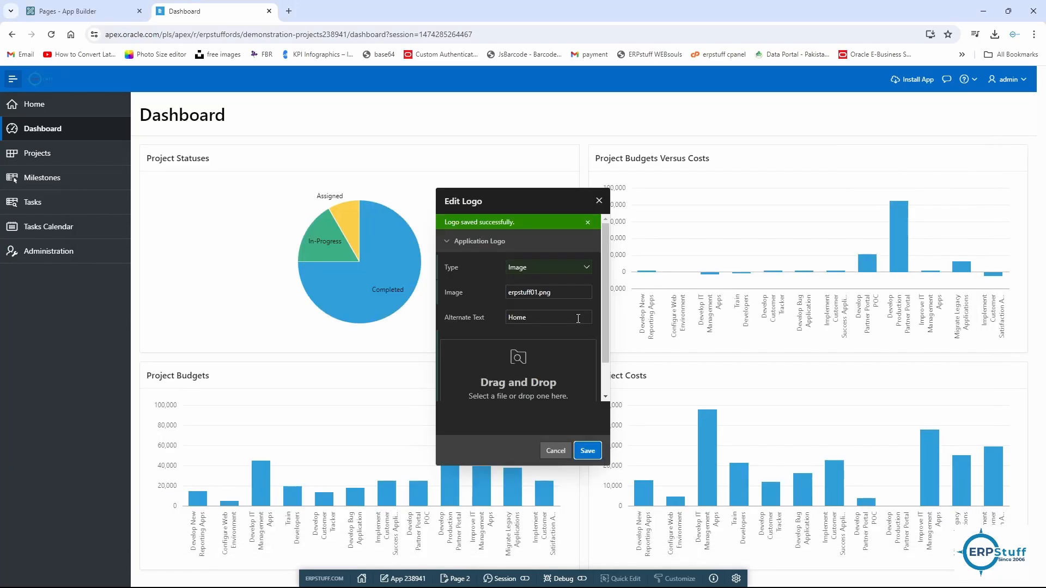
pyautogui.moveTo(598, 200)
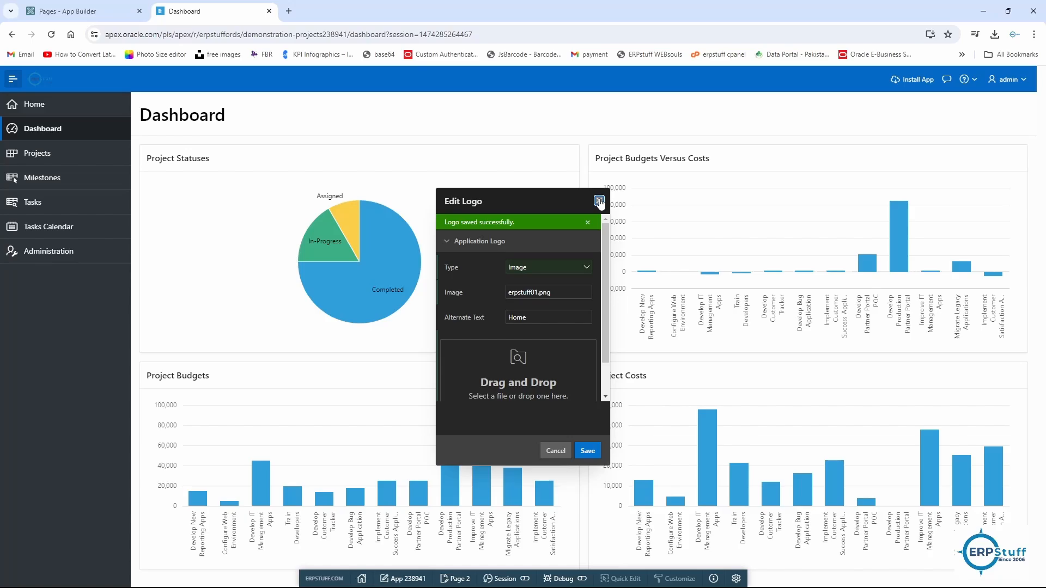
pyautogui.click(598, 200)
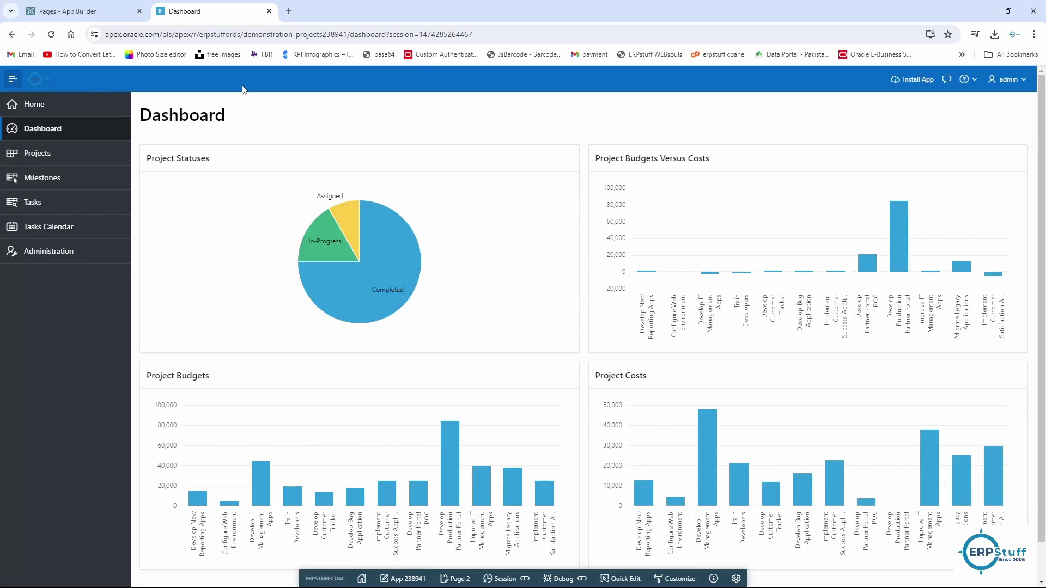
pyautogui.moveTo(254, 108)
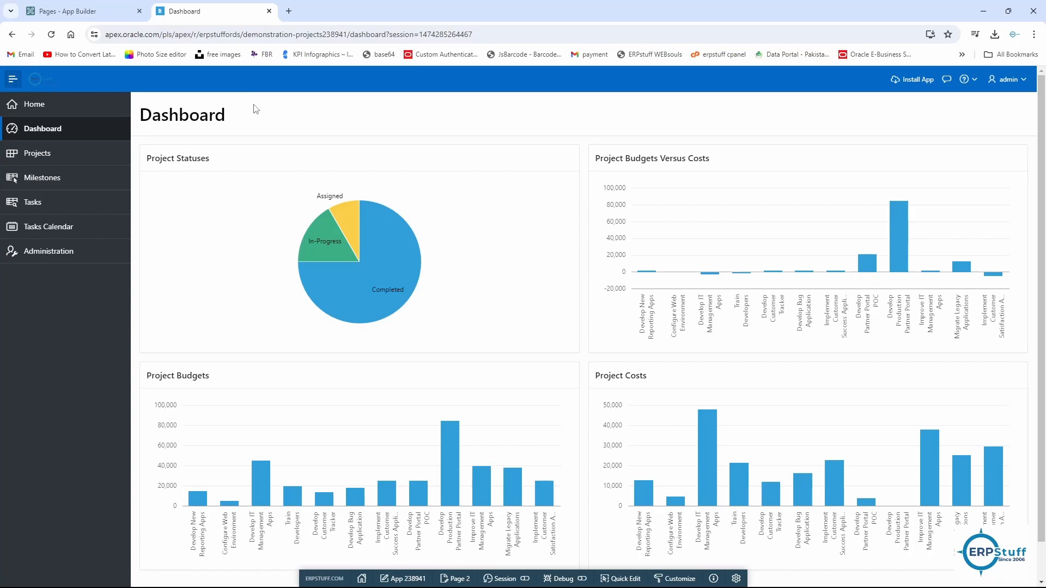
pyautogui.moveTo(285, 80)
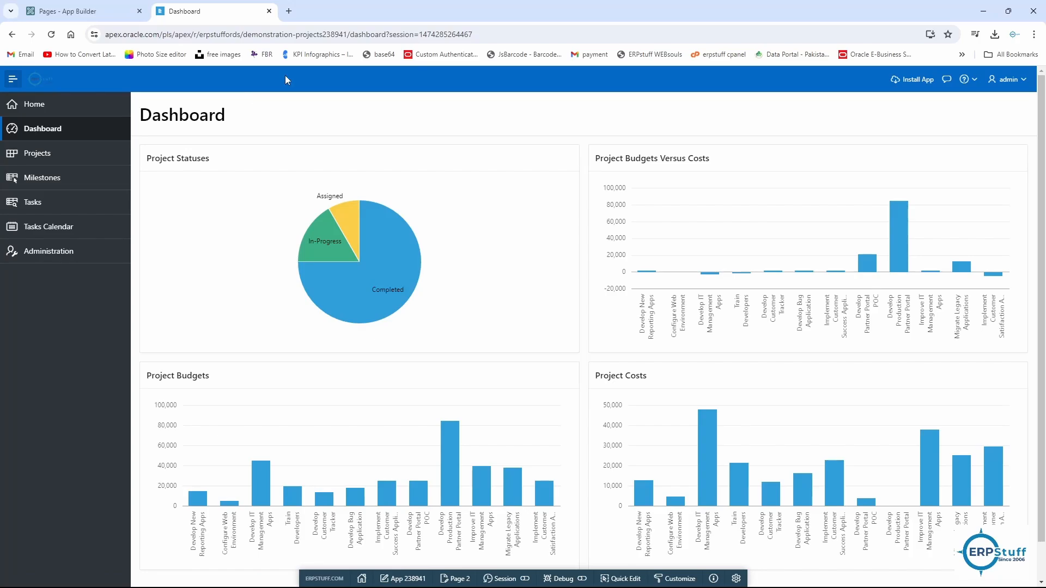
pyautogui.moveTo(763, 438)
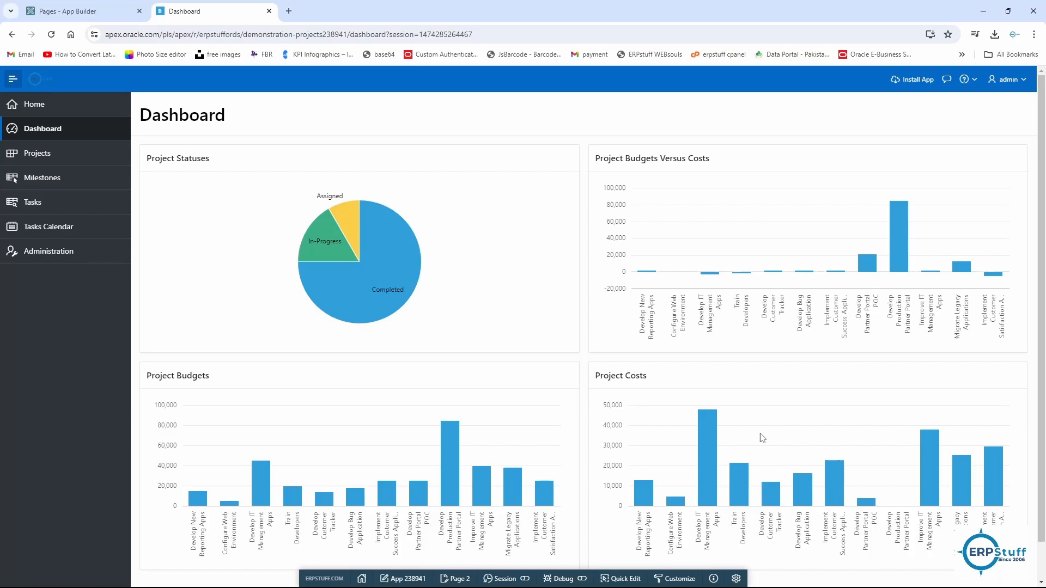
# Step: Bring up Theme Roller showing the current Vita theme, then return to the Dashboard
pyautogui.click(675, 579)
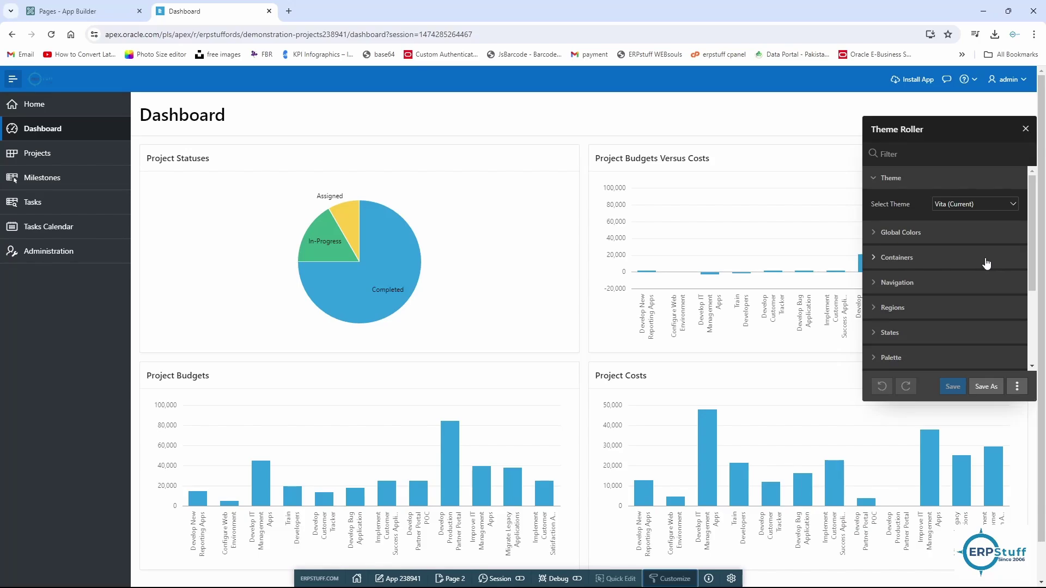
pyautogui.click(1027, 129)
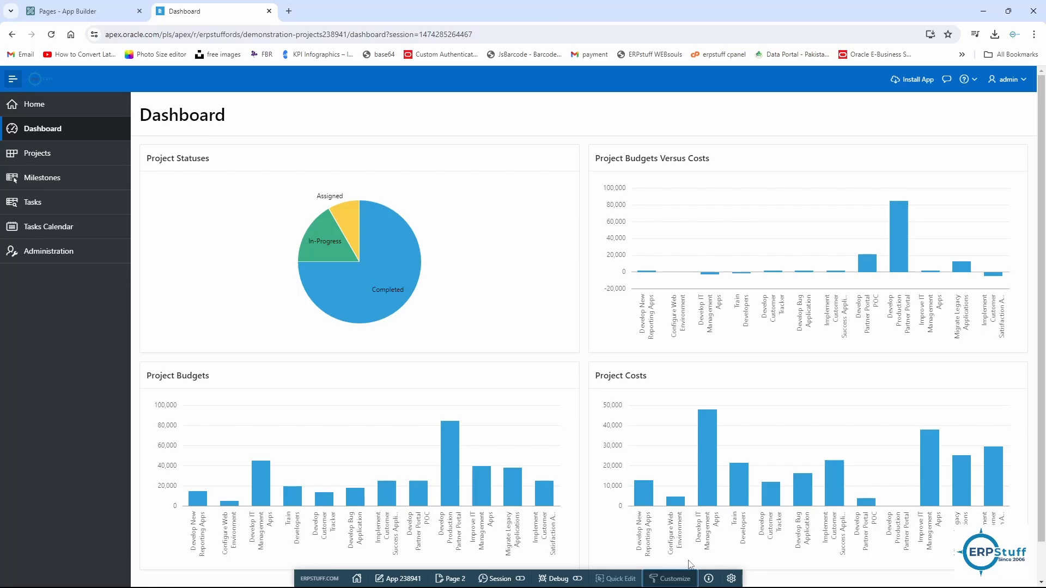
pyautogui.moveTo(589, 316)
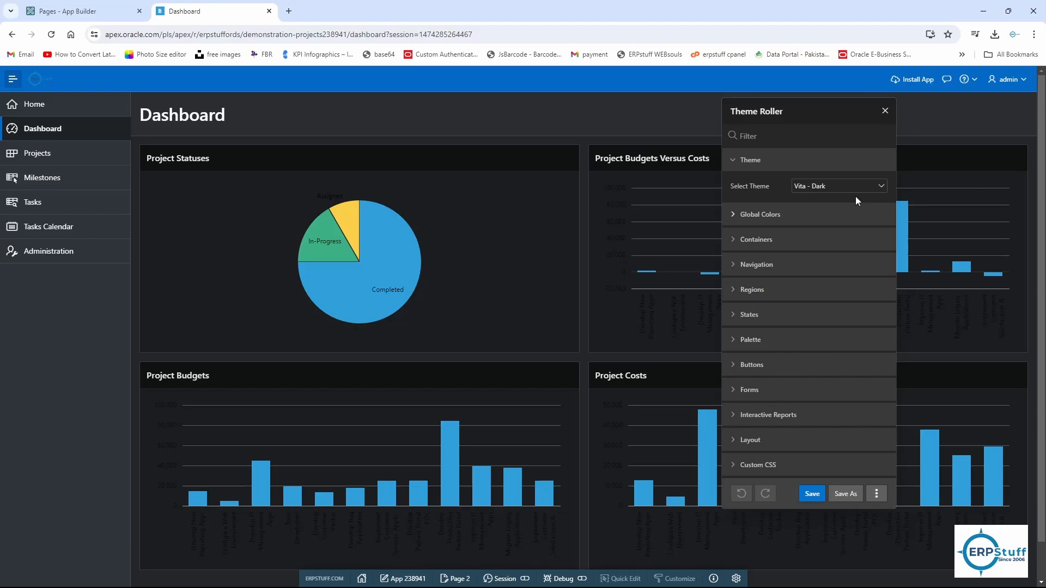
# Step: Preview Vita - Slate and Redwood Light, then switch back to Vita (Current)
pyautogui.click(838, 185)
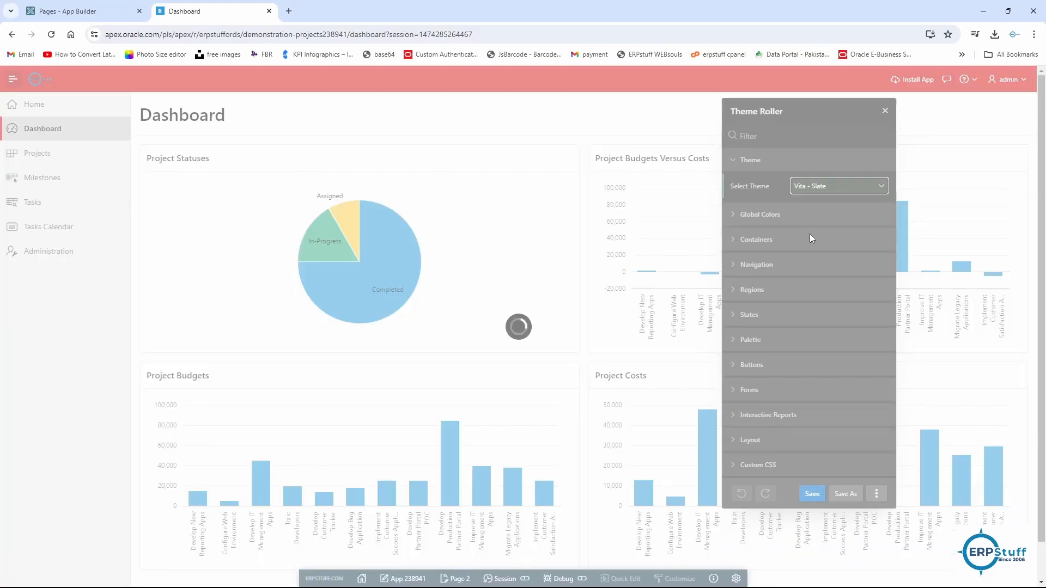
pyautogui.click(837, 185)
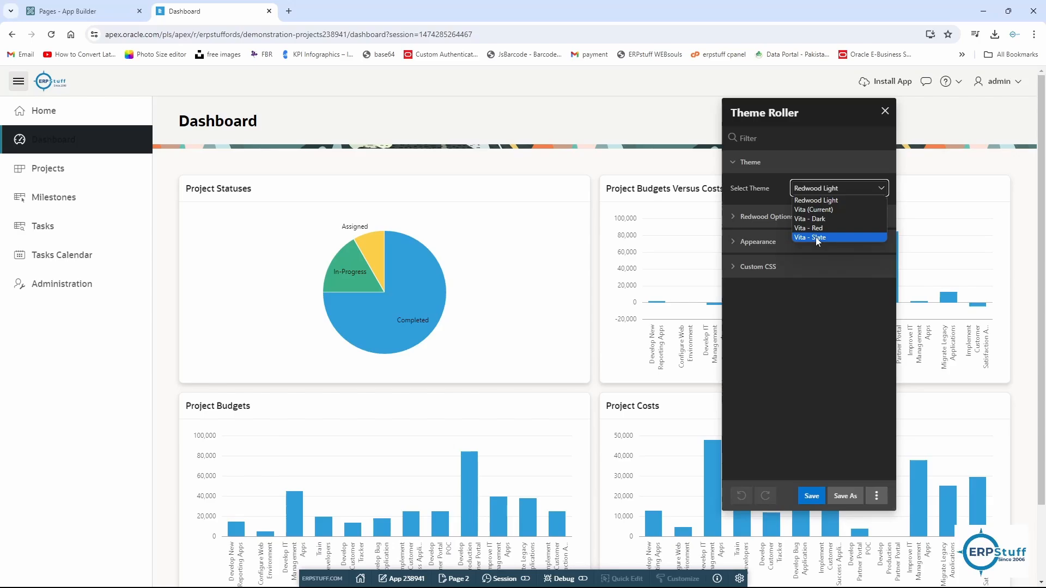
pyautogui.click(813, 209)
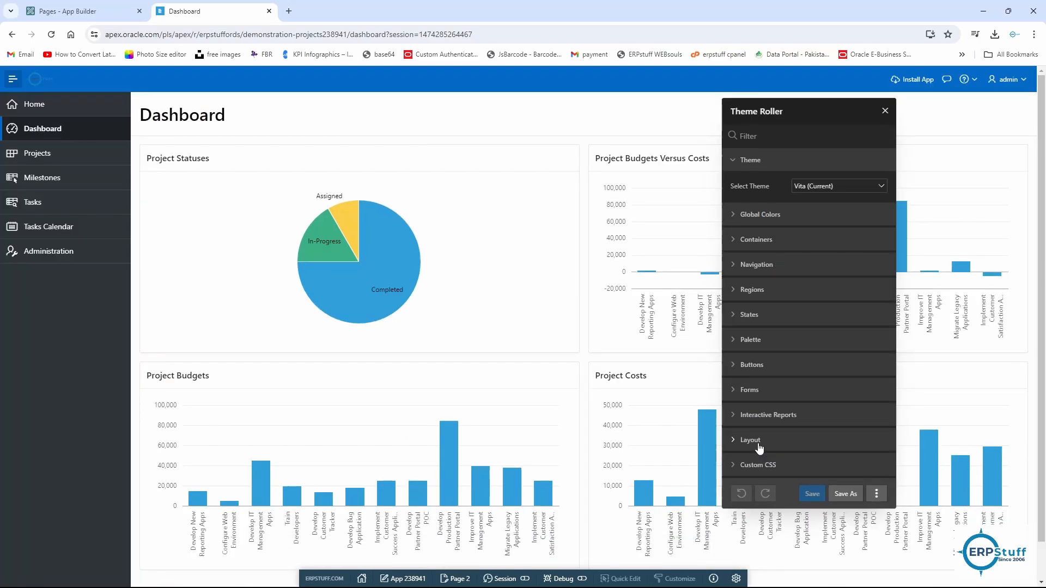
# Step: Expand Global Colors to list Primary Accent, Body Accent, Link Color and Focus Outline
pyautogui.click(750, 440)
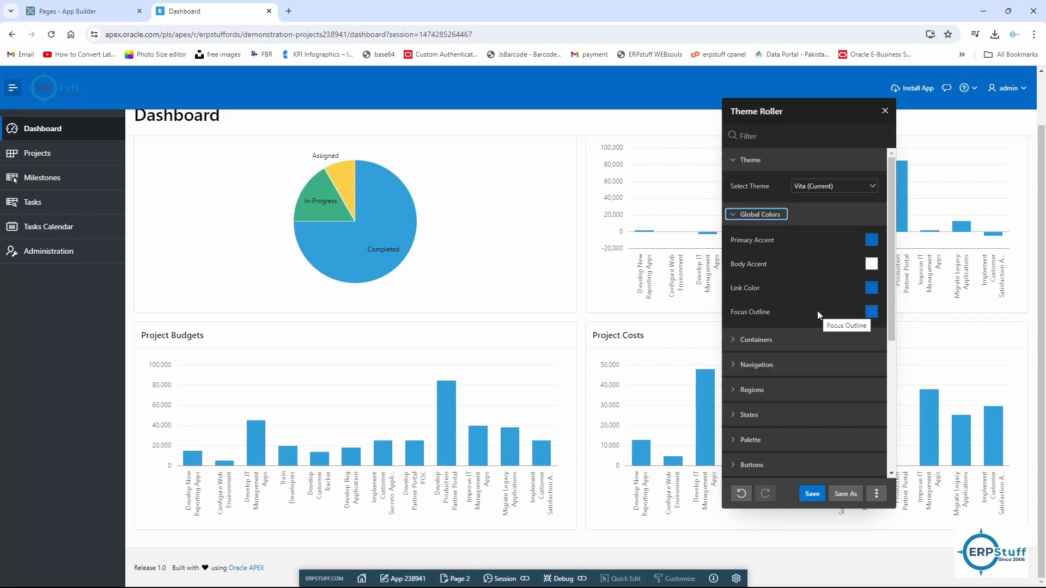
pyautogui.moveTo(791, 301)
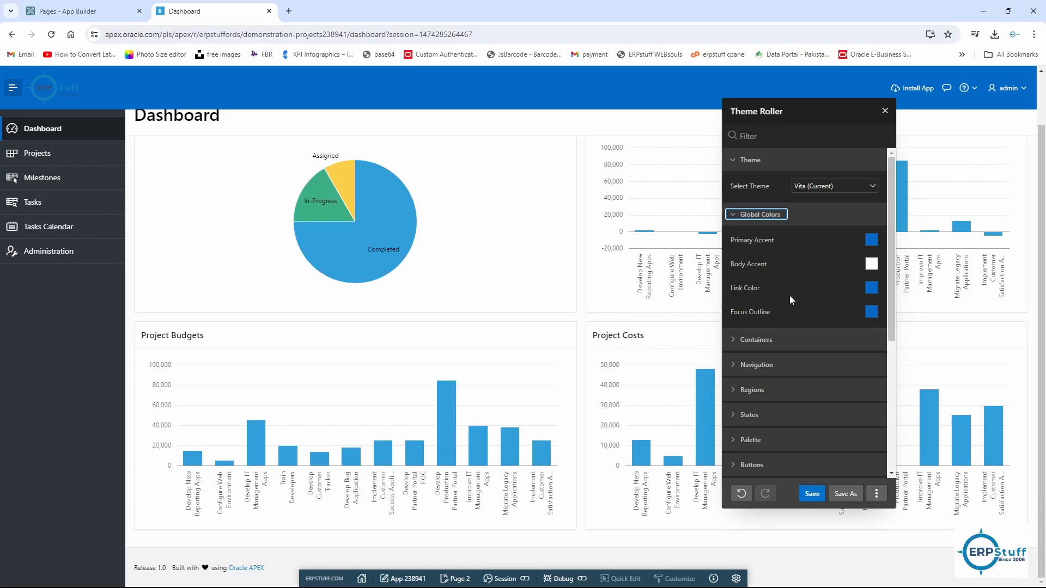
# Step: Set Primary Accent to a light lavender, tinting the header, links and focus outline
pyautogui.click(872, 240)
pyautogui.write('f0f0ed')
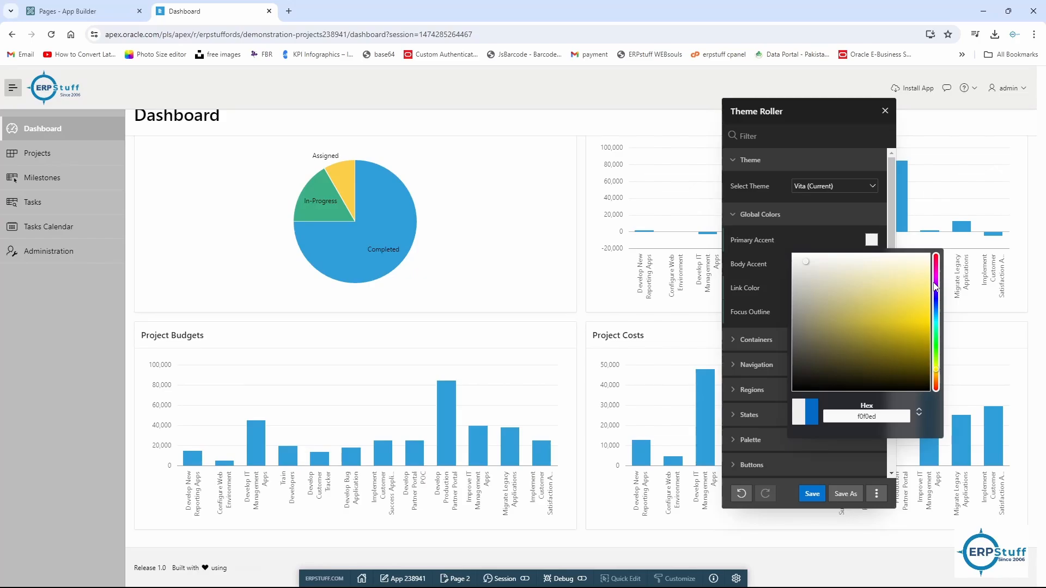
pyautogui.click(919, 412)
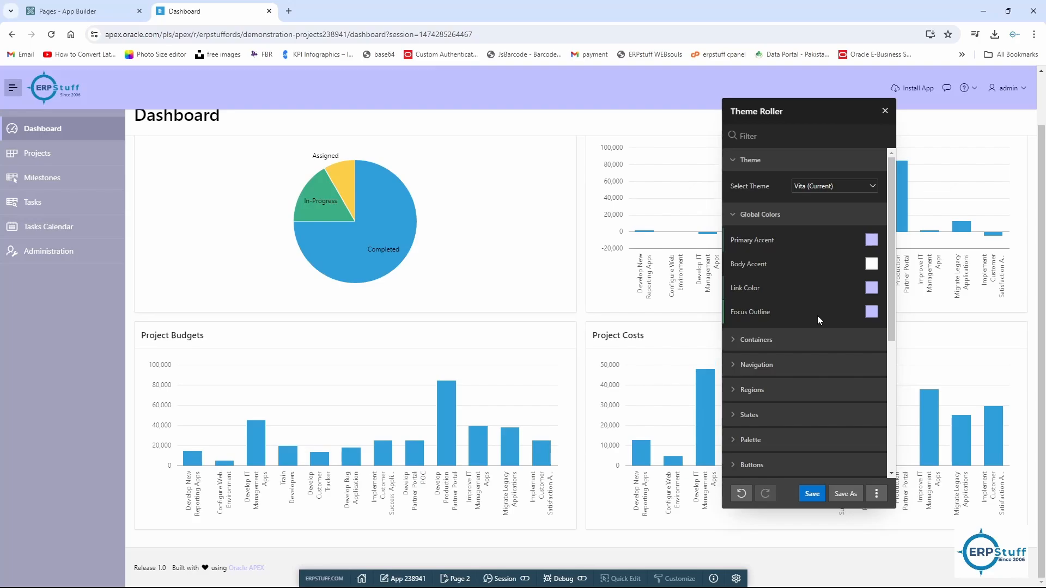
# Step: Set red region headers, pink region bodies and a dark blue Left Side Column
pyautogui.click(871, 280)
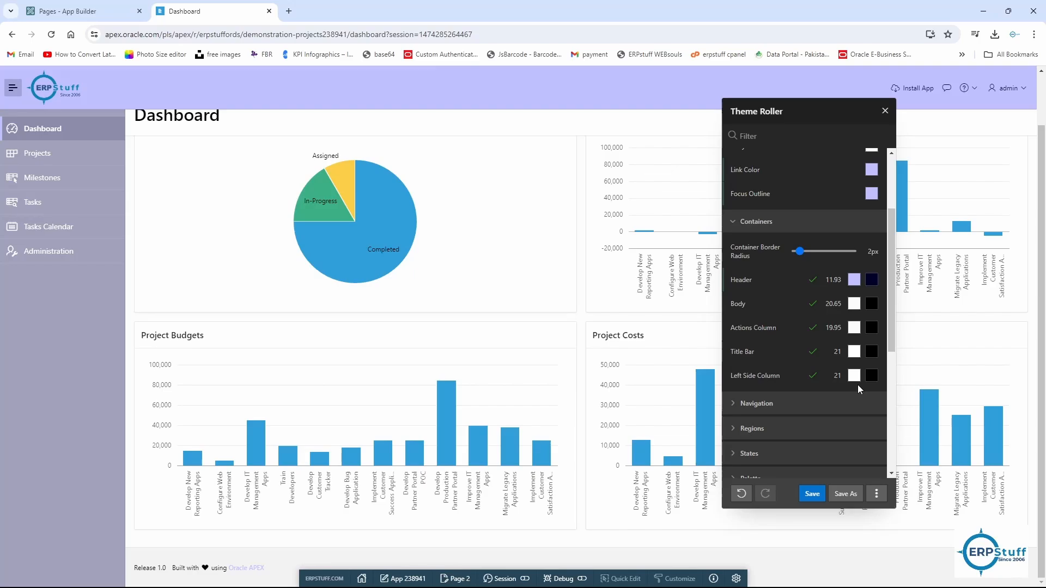
pyautogui.click(757, 404)
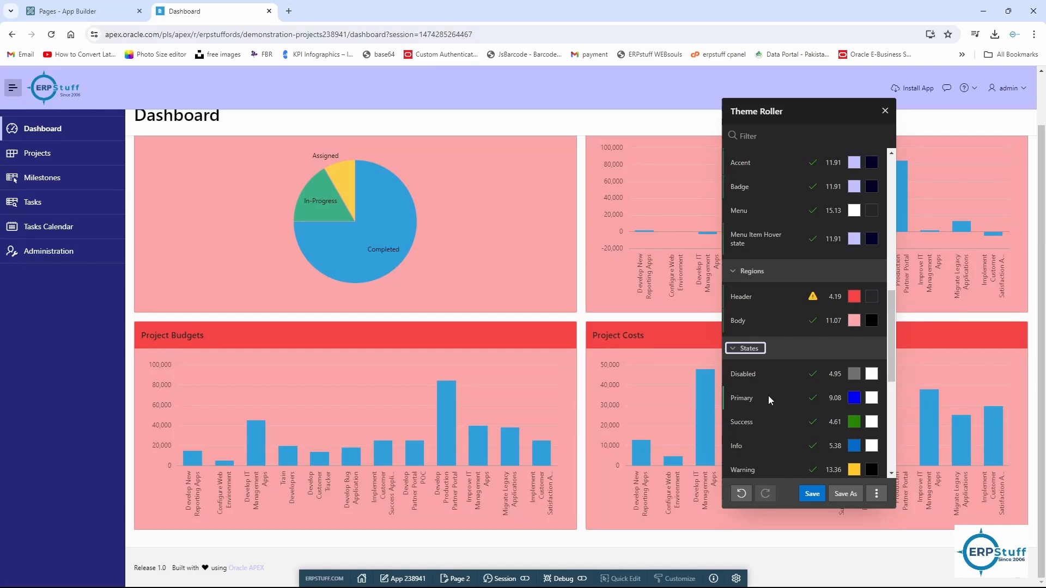
# Step: Review the States and Palette colours and expand the Buttons colour settings
pyautogui.scroll(-3)
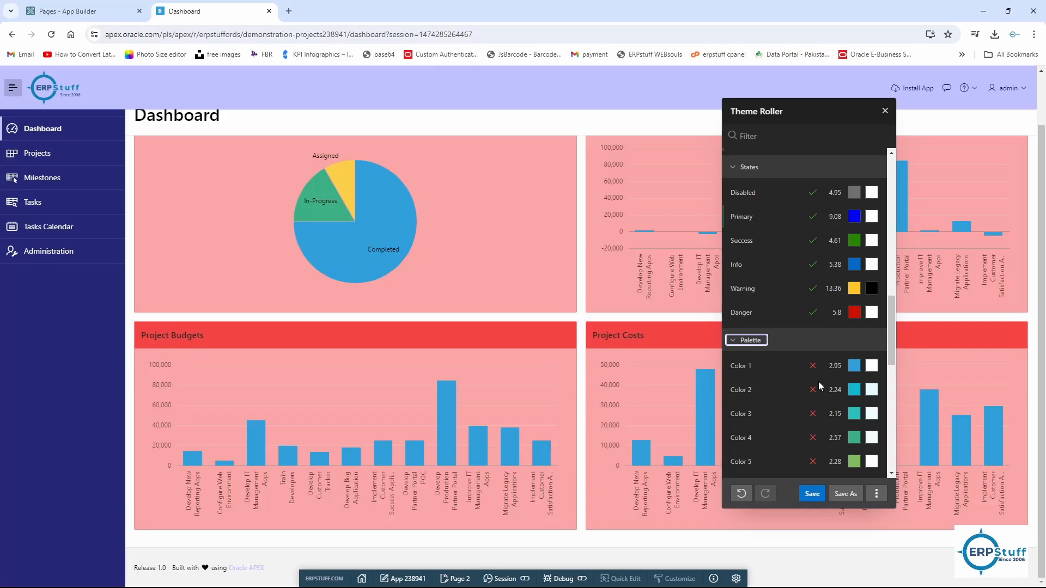
pyautogui.scroll(-3)
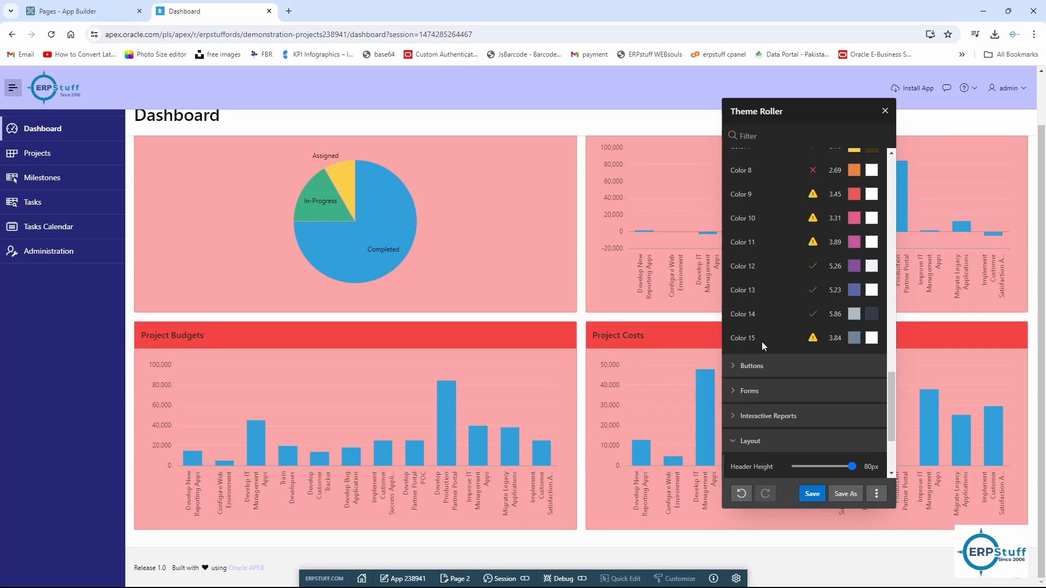
pyautogui.click(751, 366)
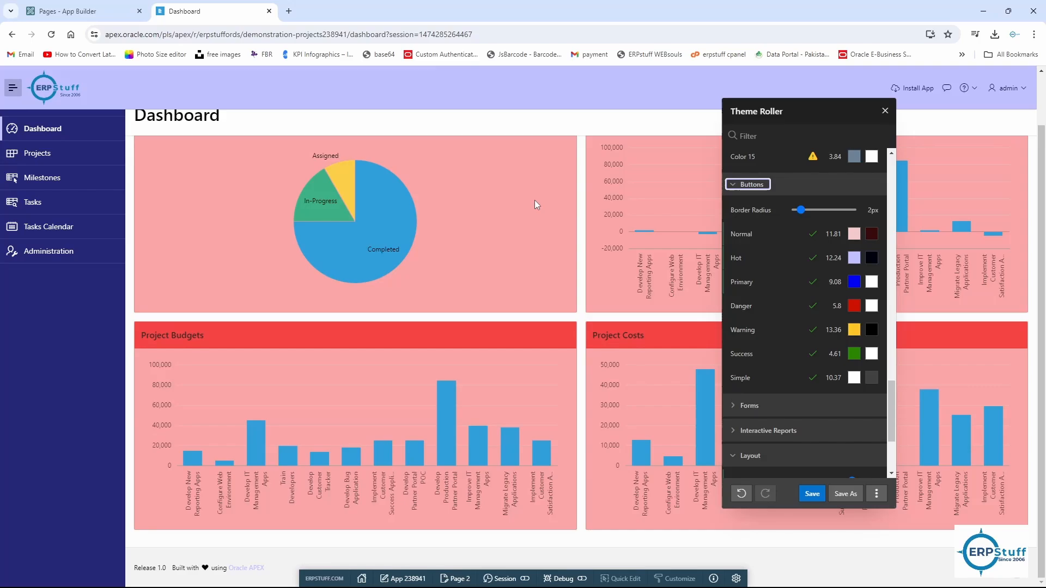
pyautogui.moveTo(785, 359)
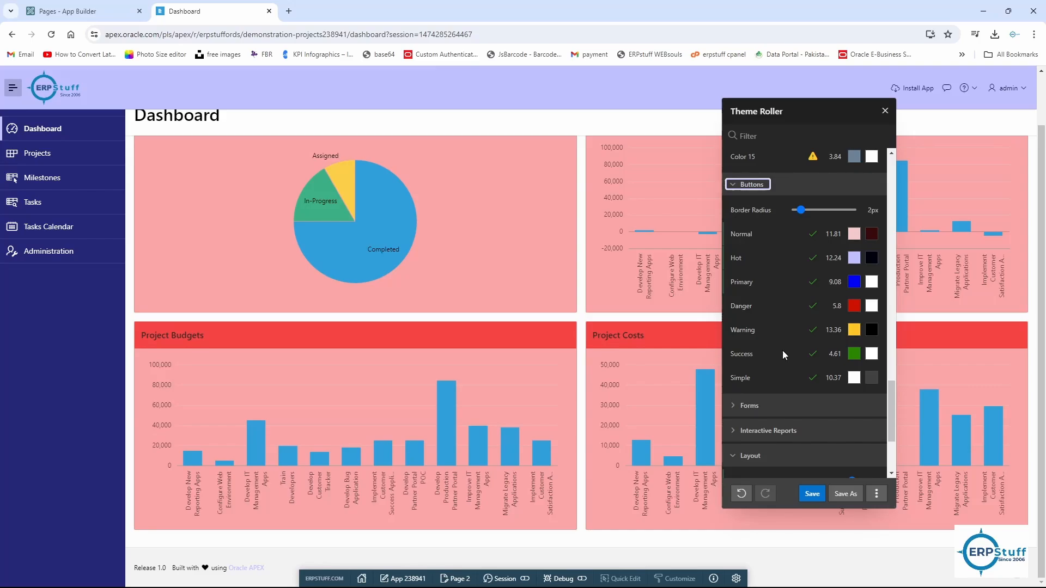
pyautogui.moveTo(557, 350)
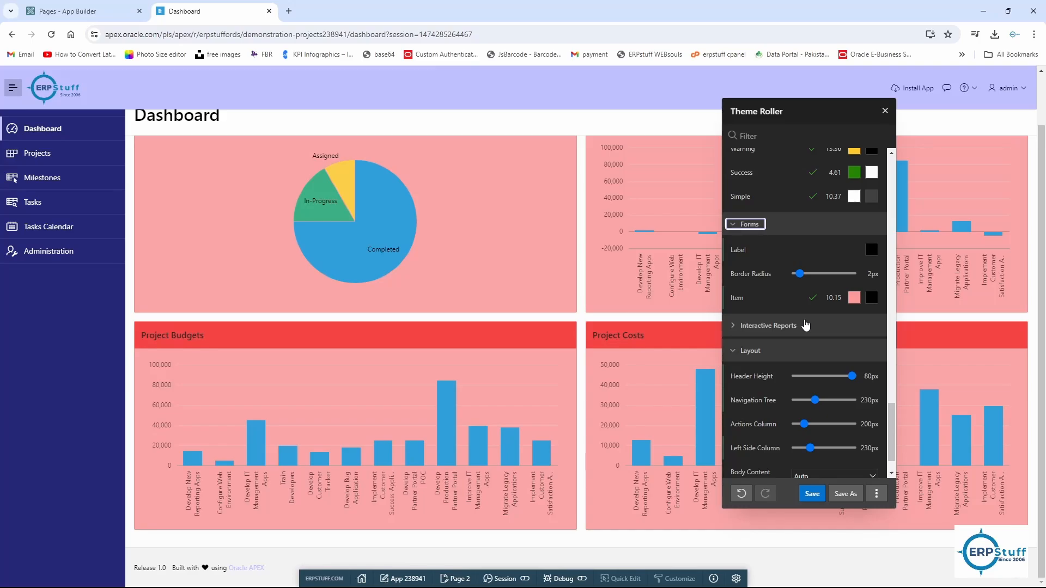
# Step: Save the customised colours as theme style Vita (copy_1), keeping the Dashboard's custom colours
pyautogui.click(845, 494)
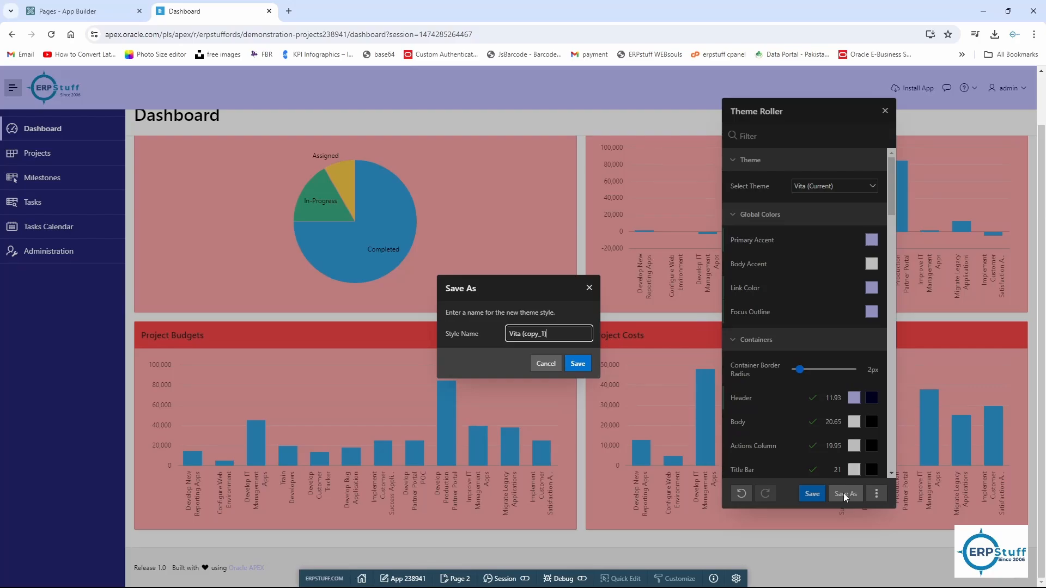
pyautogui.click(576, 363)
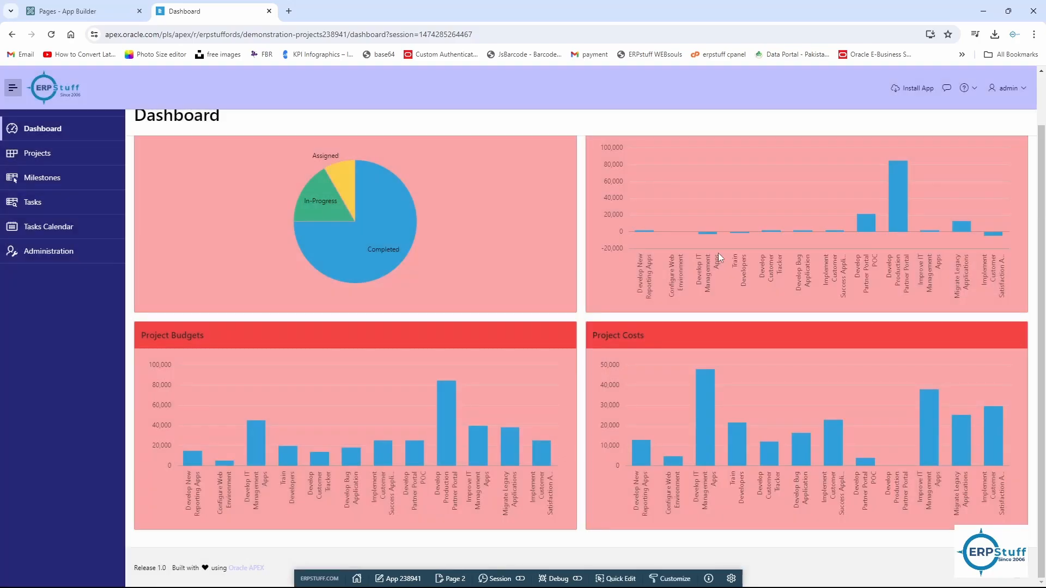